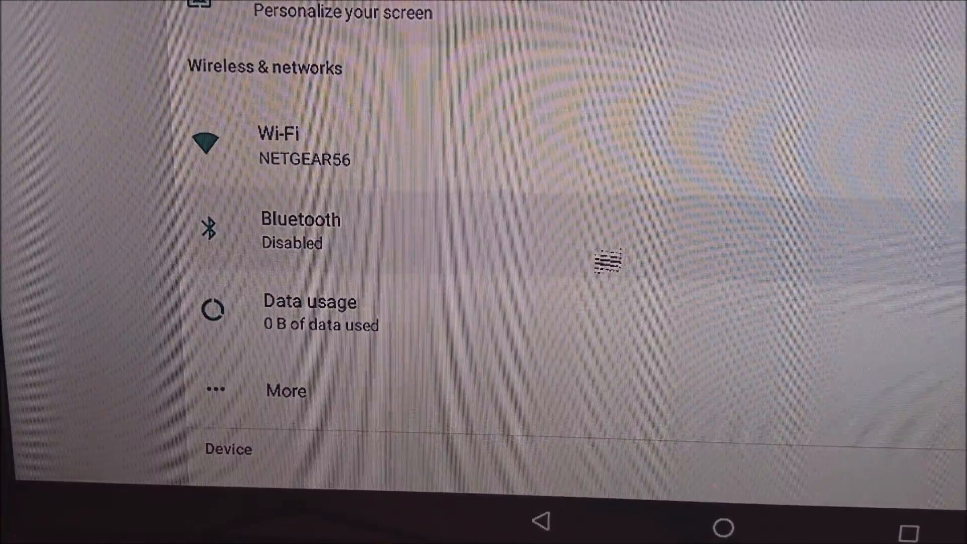
- Follow the androidfilehost.com link for the lineage-14.1-20180118 Raspberry Pi 3 zip on KonstaKANG's page
scroll(down, 3)
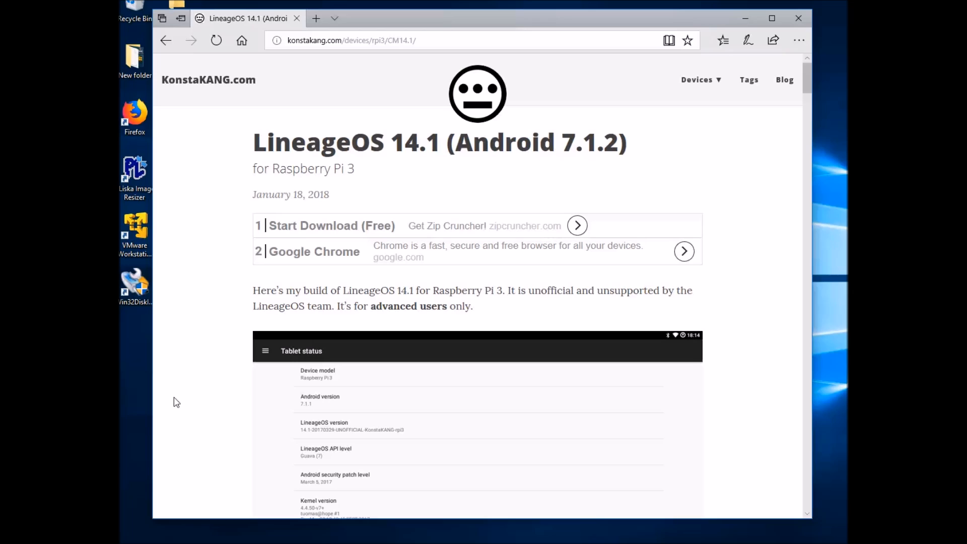
mouse_move(234, 324)
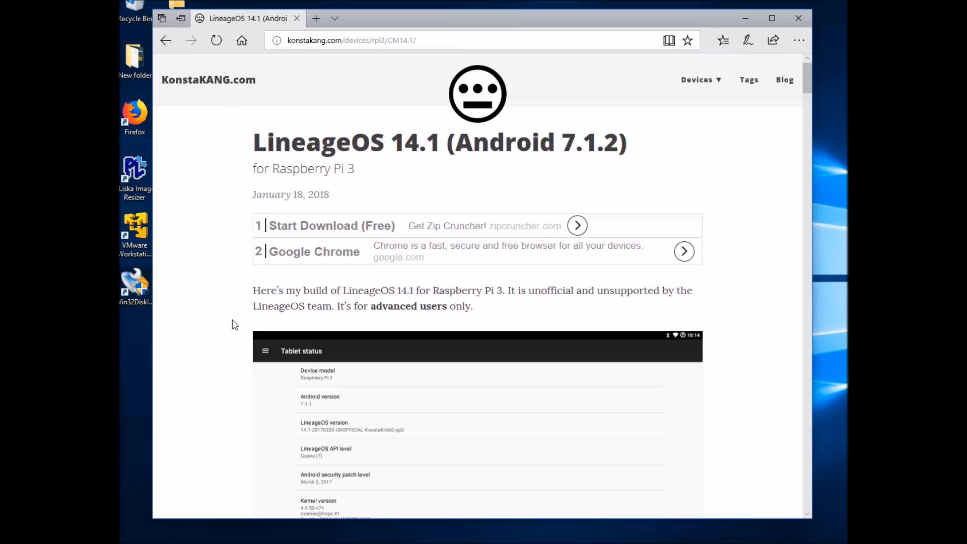
scroll(down, 3)
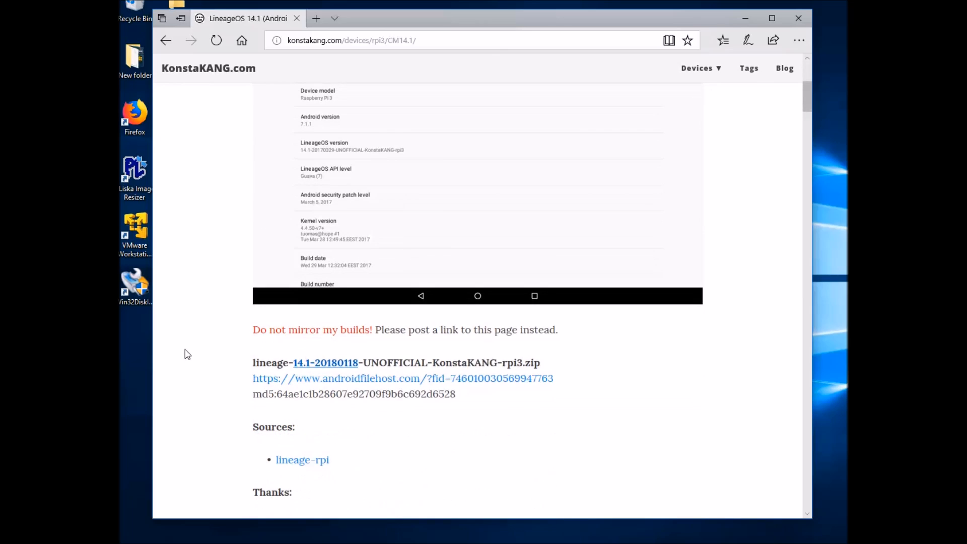
scroll(down, 3)
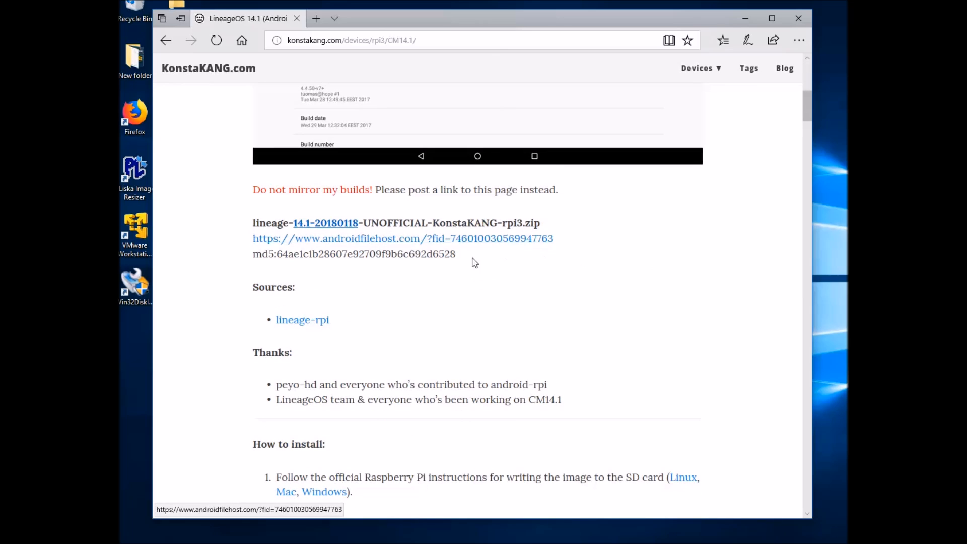
mouse_move(456, 244)
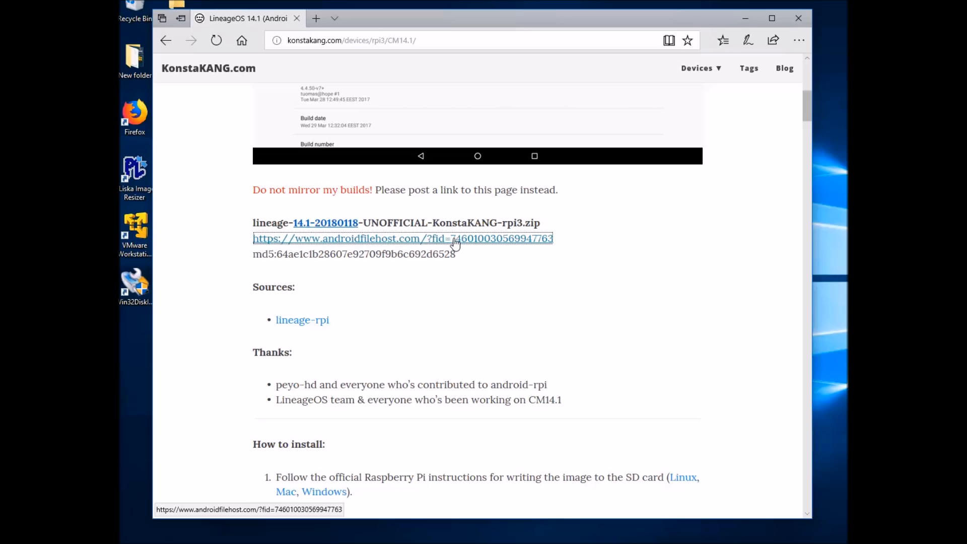
click(454, 239)
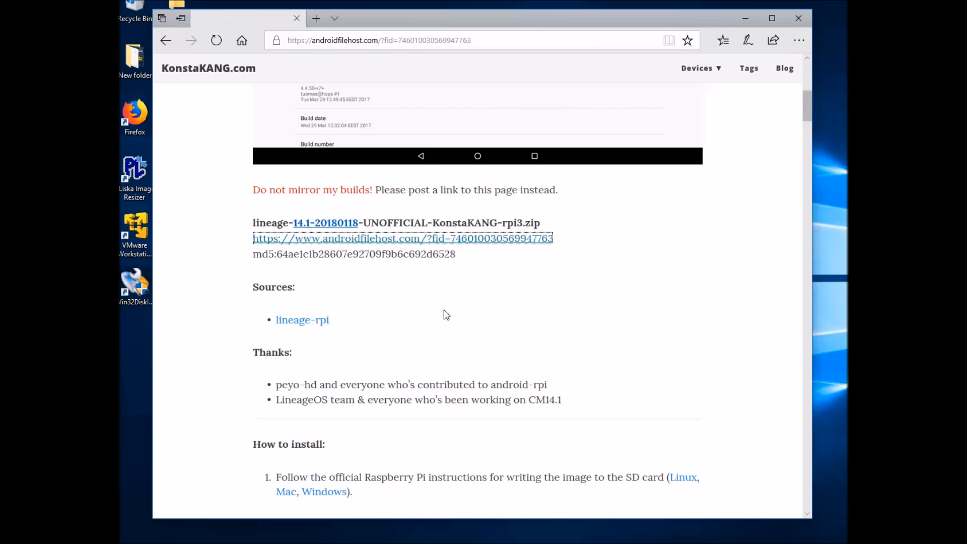
- Download and save lineage-14.1-20180118-UNOFFICIAL-KonstaKANG-rpi3.zip (243 MB) from the primary mirror
click(401, 238)
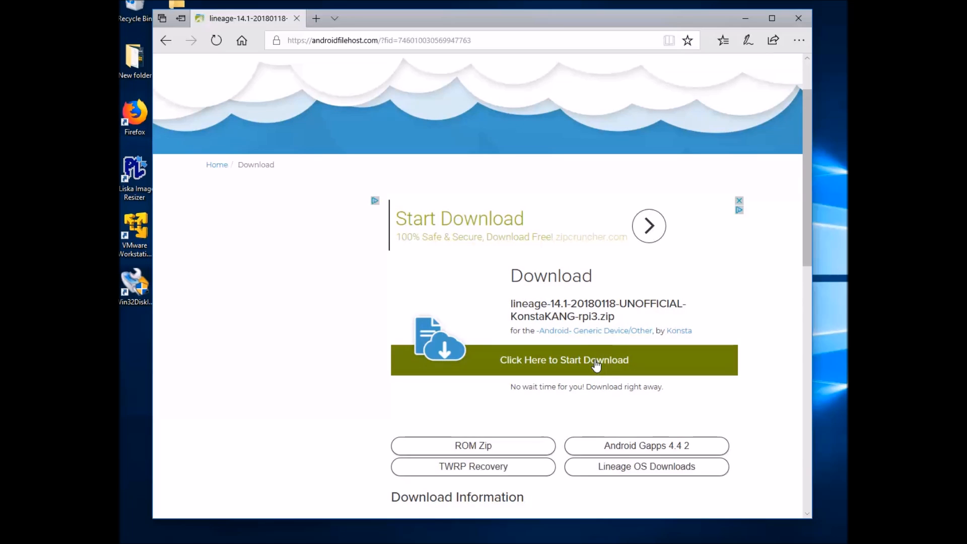
click(562, 360)
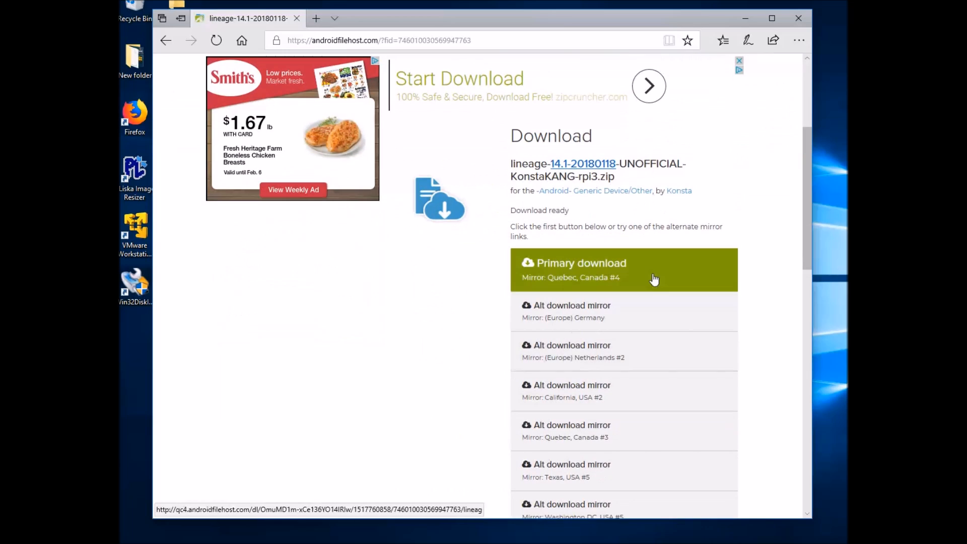
mouse_move(574, 452)
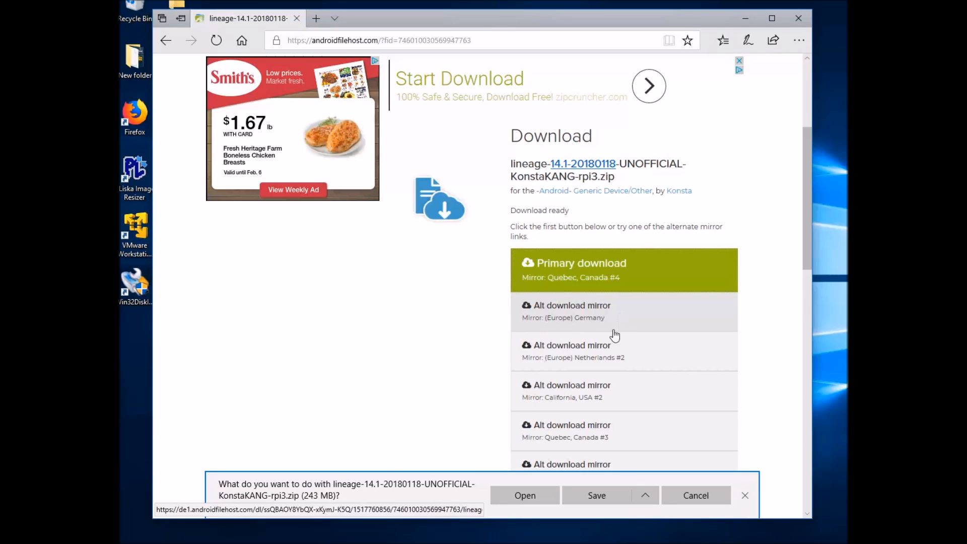
click(596, 495)
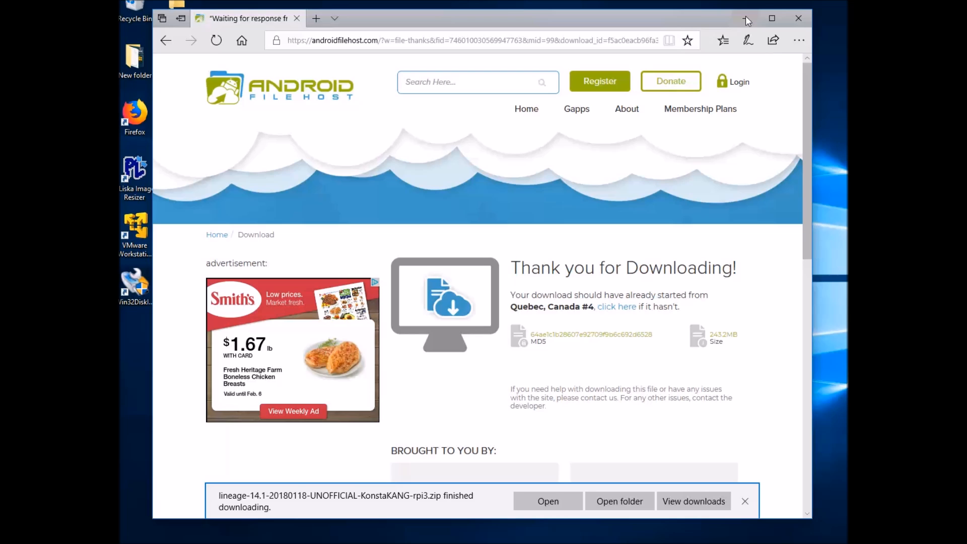
- Extract All the build zip in New folder (2), check the extracted image folder, then return
click(619, 500)
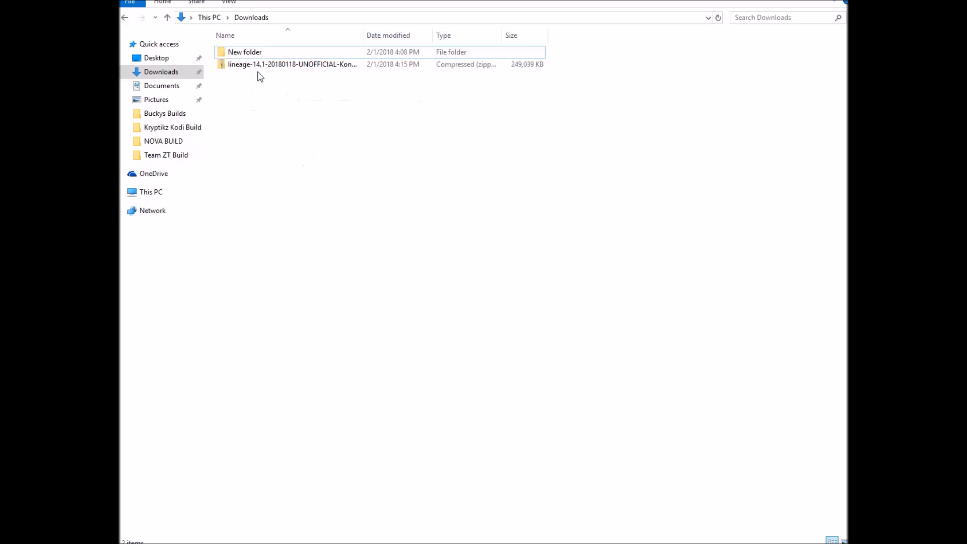
right_click(292, 64)
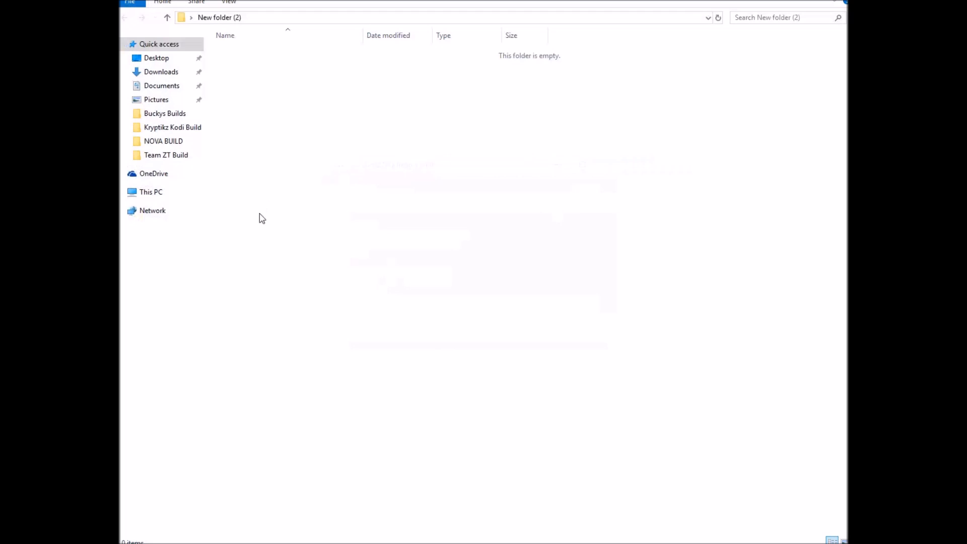
mouse_move(420, 206)
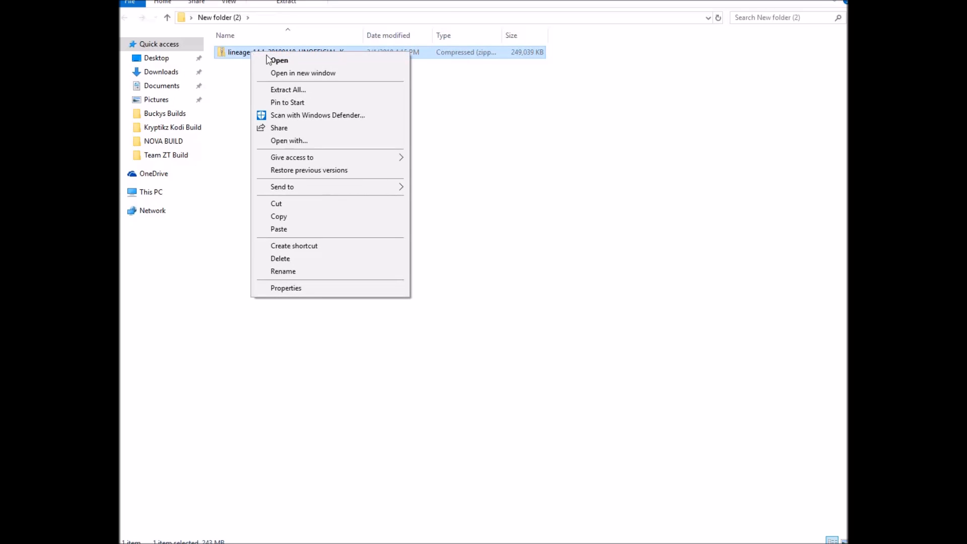
click(287, 89)
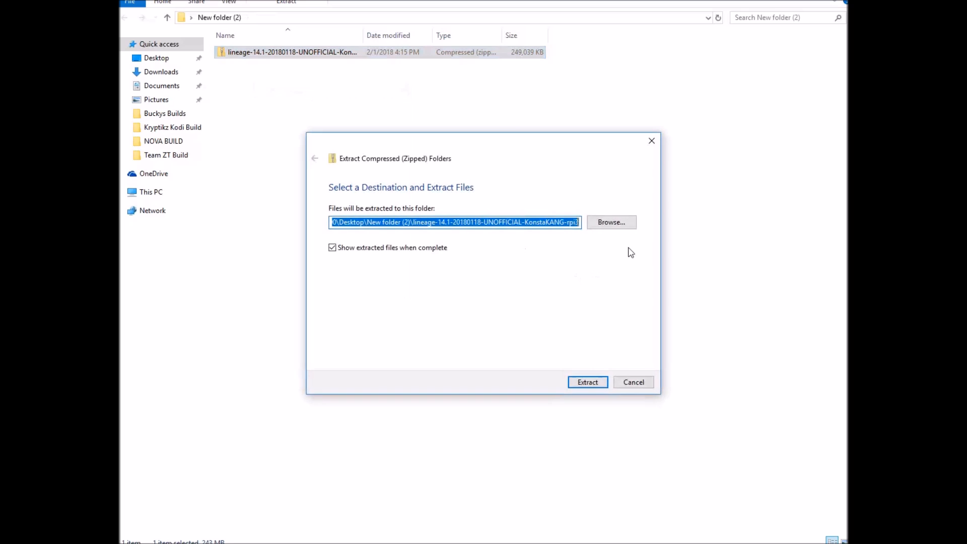
click(586, 382)
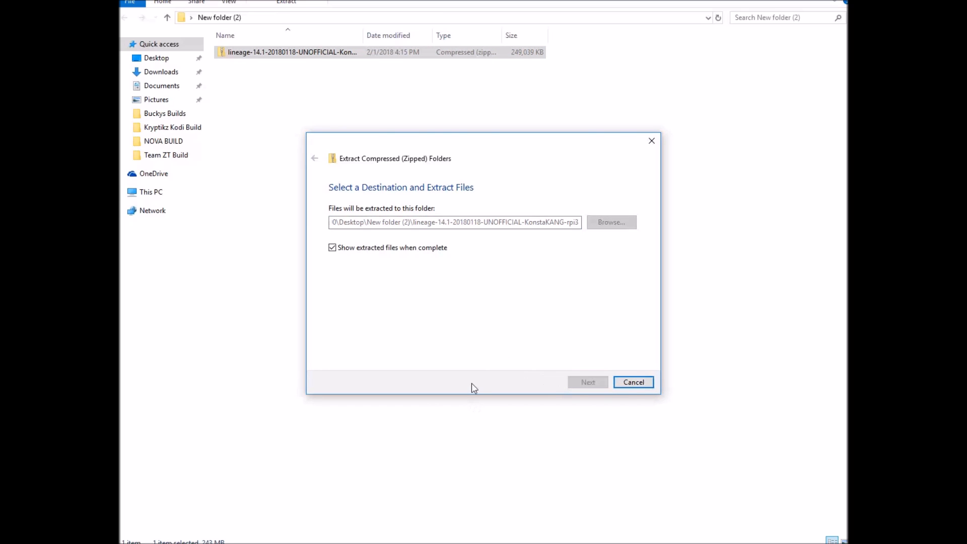
click(587, 382)
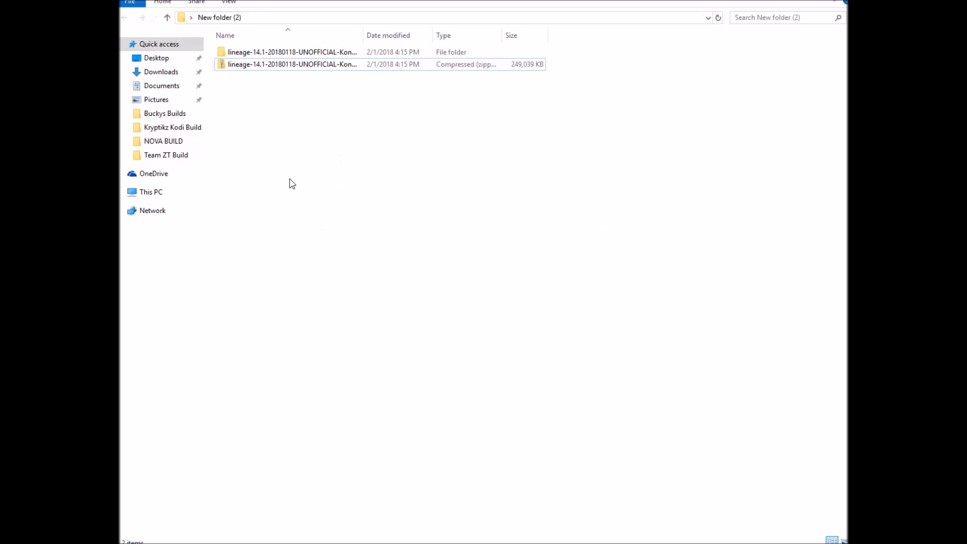
mouse_move(280, 52)
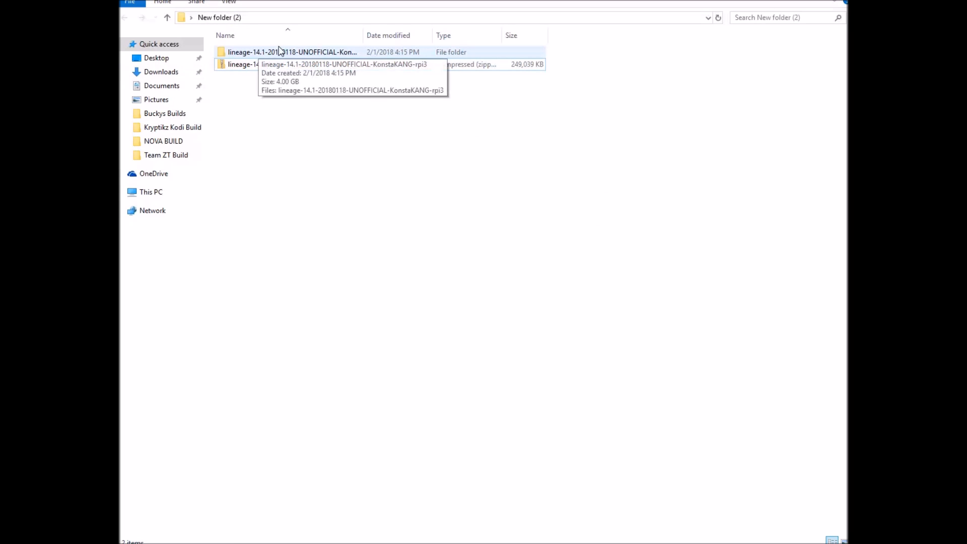
double_click(288, 51)
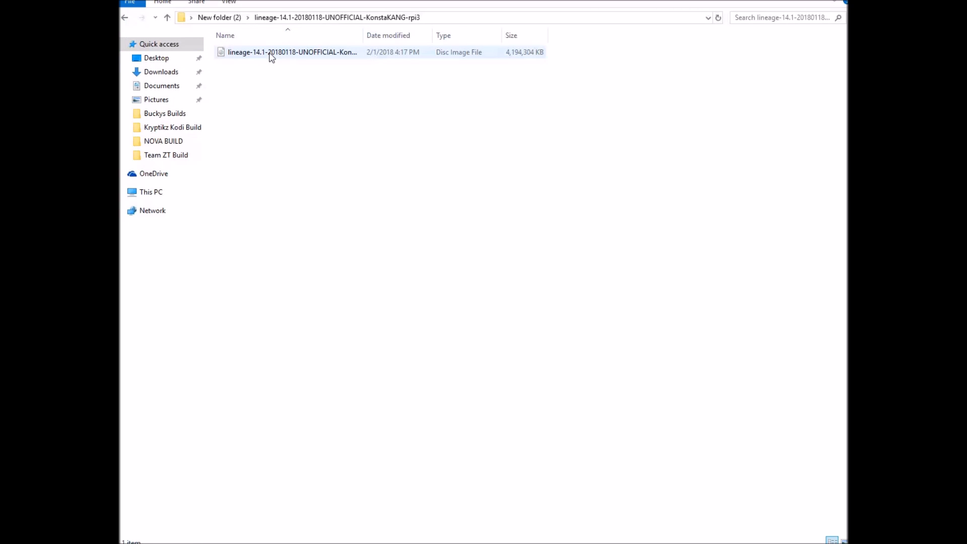
mouse_move(124, 18)
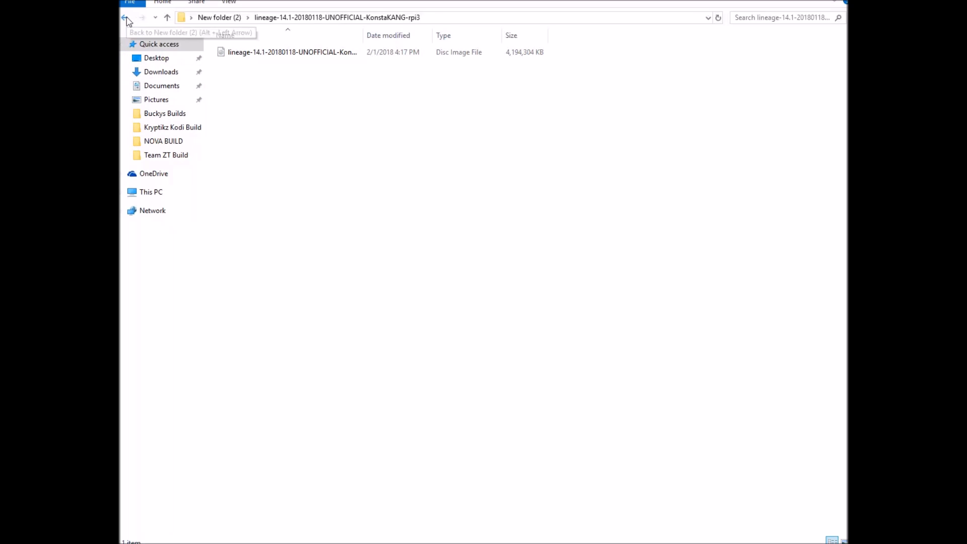
click(125, 18)
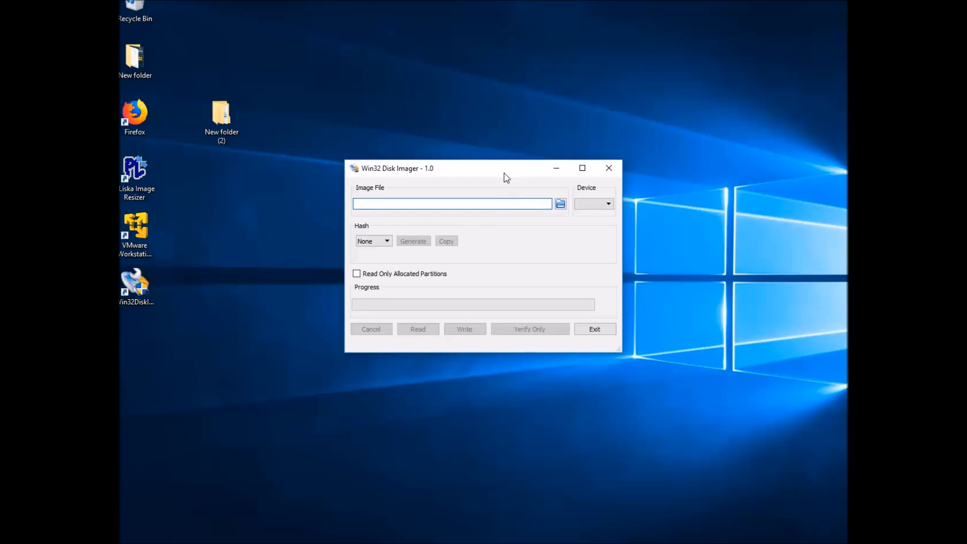
- Position the Win32 Disk Imager window and get drive [D:\] listed as the device
drag(505, 167, 509, 162)
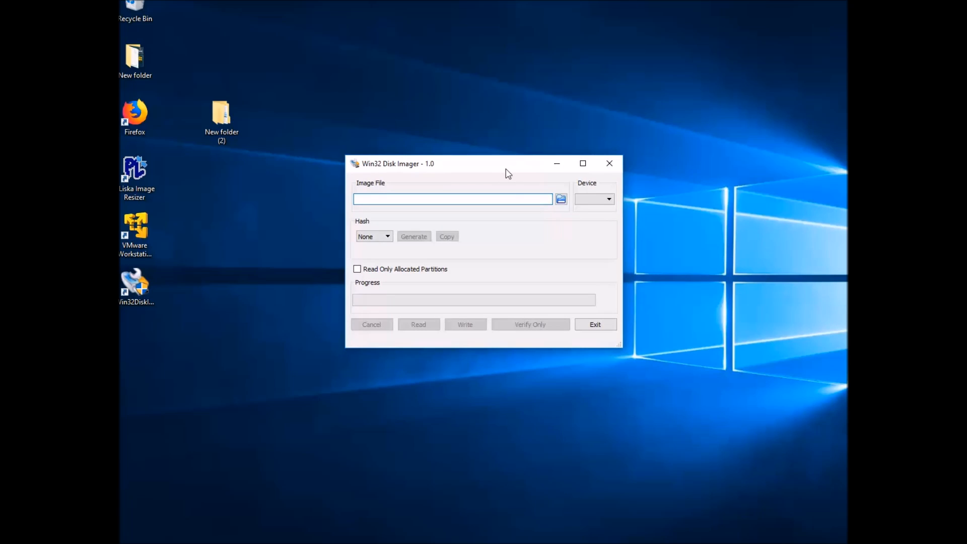
click(452, 199)
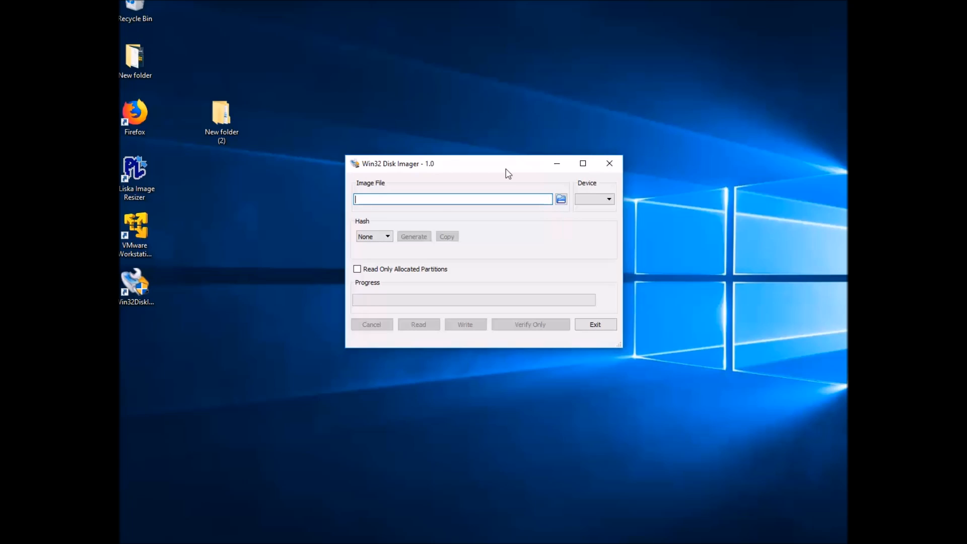
click(608, 199)
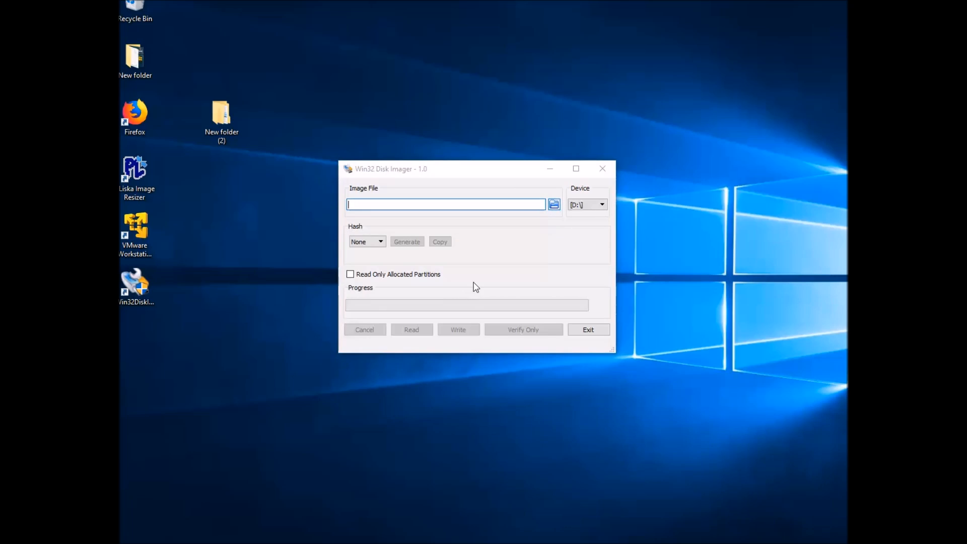
- Load the lineage-14.1-20180118 KonstaKANG rpi3 .img from Desktop > New folder (2)
click(553, 204)
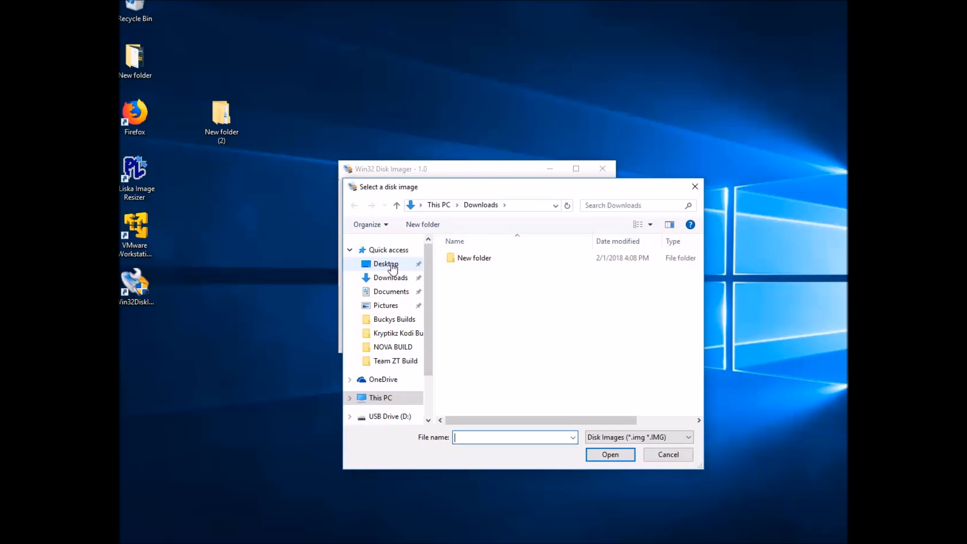
click(384, 263)
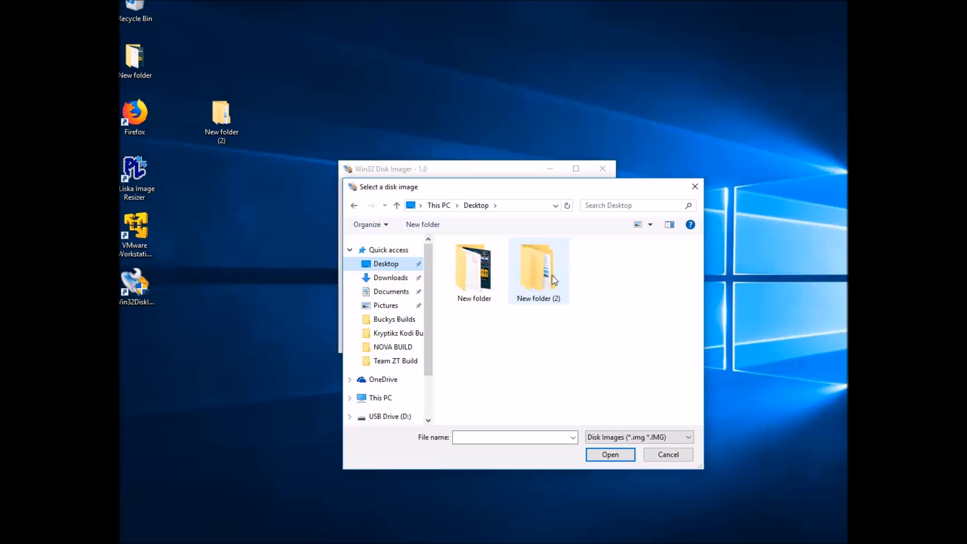
double_click(538, 265)
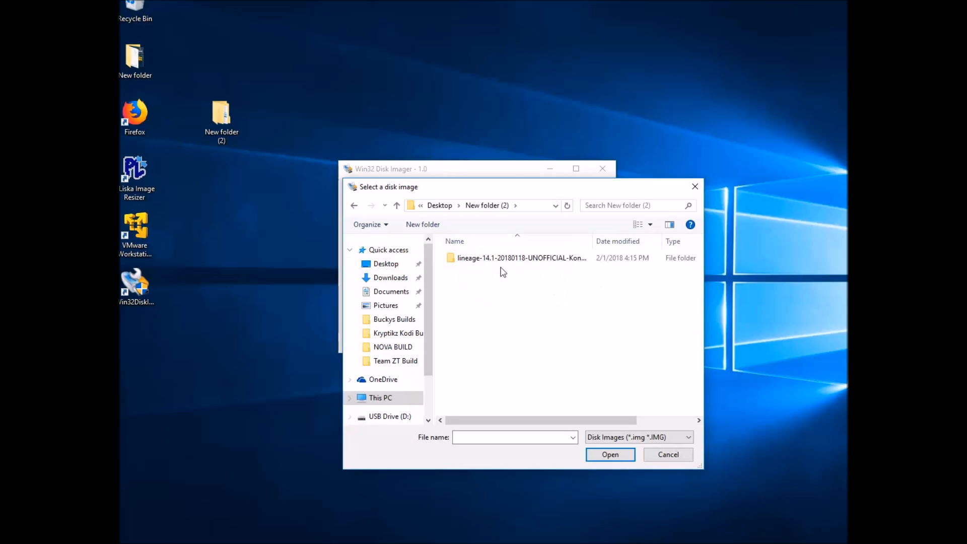
double_click(520, 258)
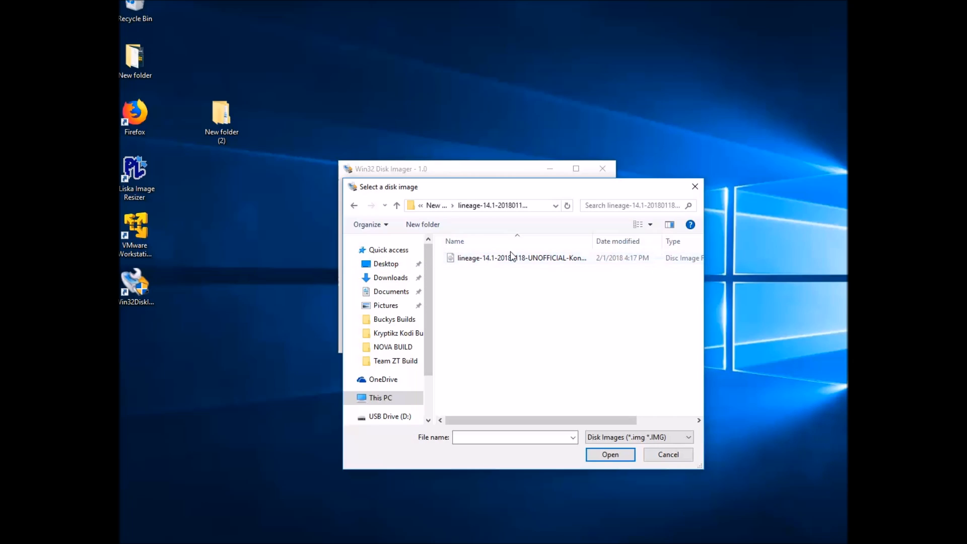
click(521, 258)
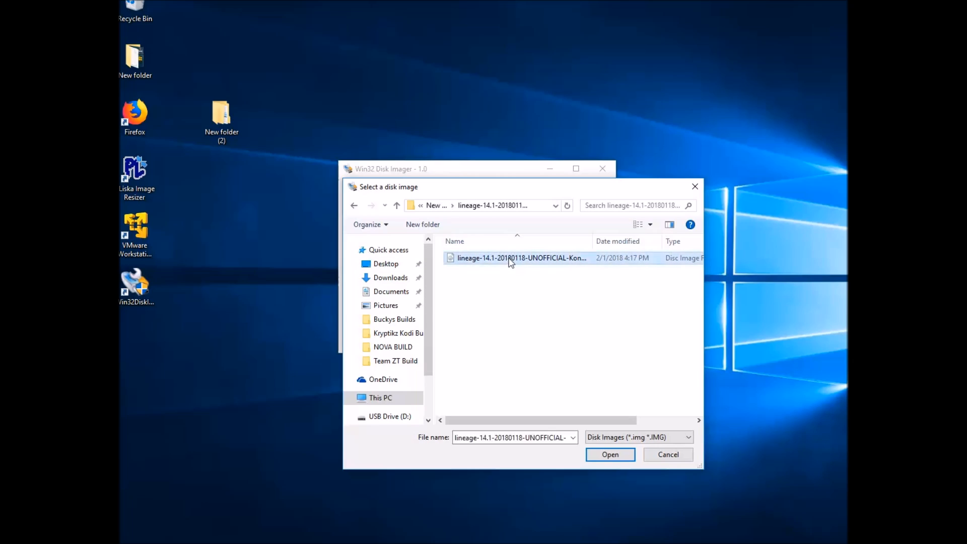
click(610, 454)
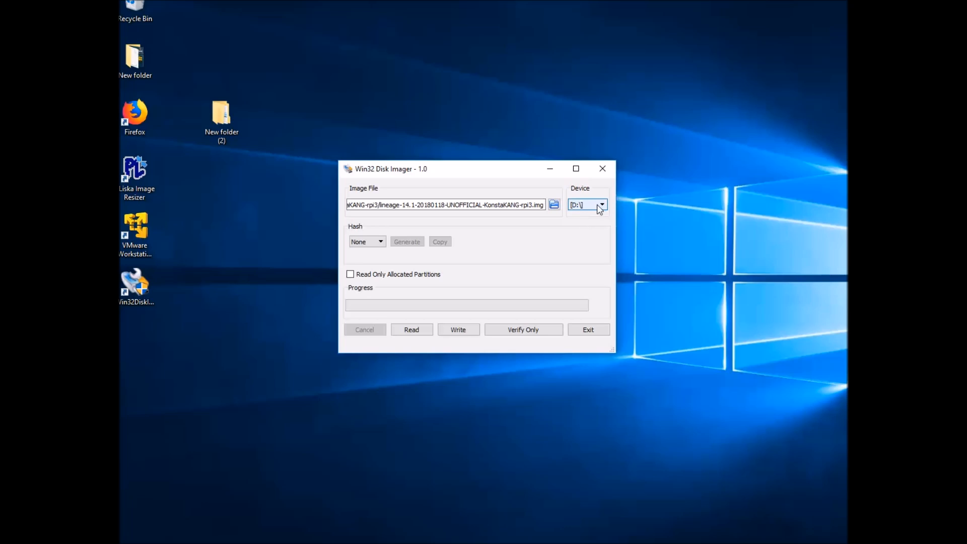
- Select [D:\] as the device, write the image, and confirm overwriting the card
click(603, 204)
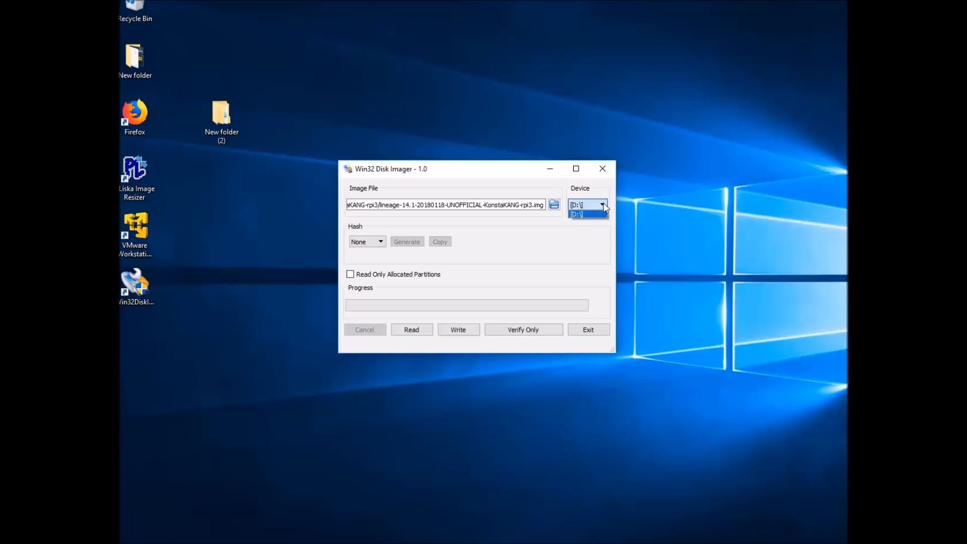
click(587, 214)
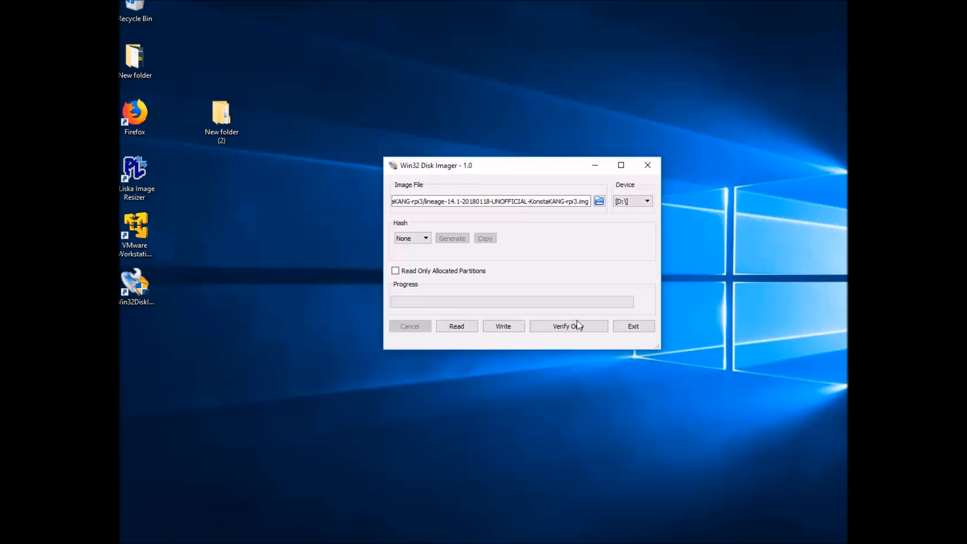
click(503, 326)
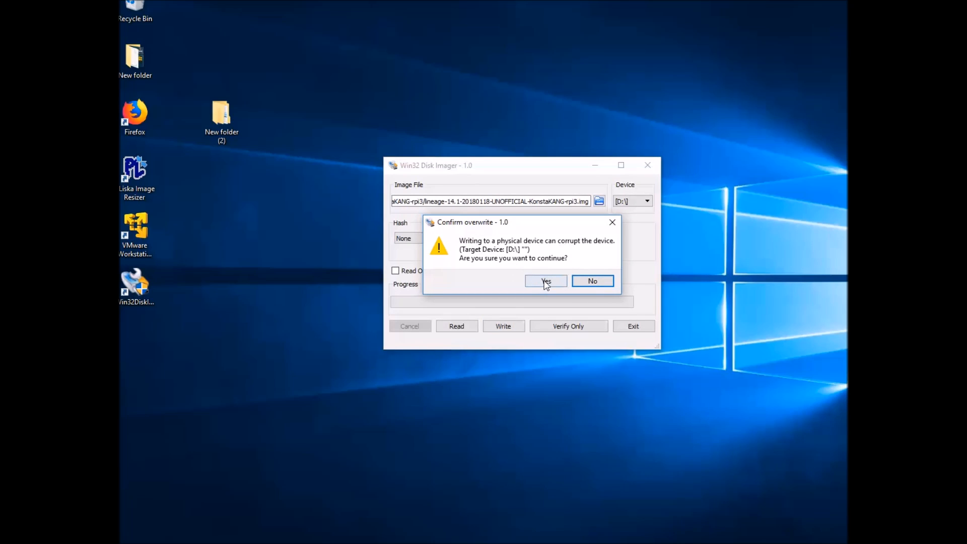
click(545, 281)
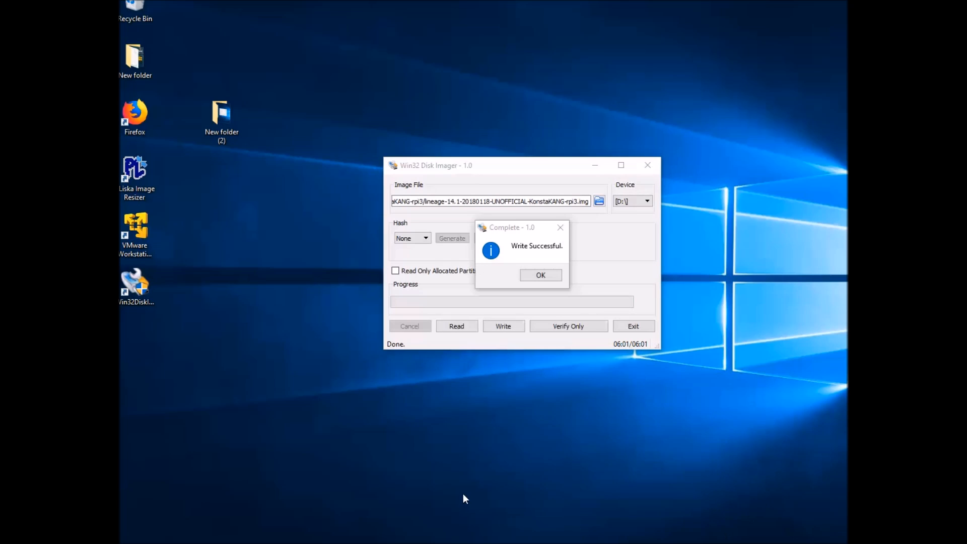
mouse_move(503, 254)
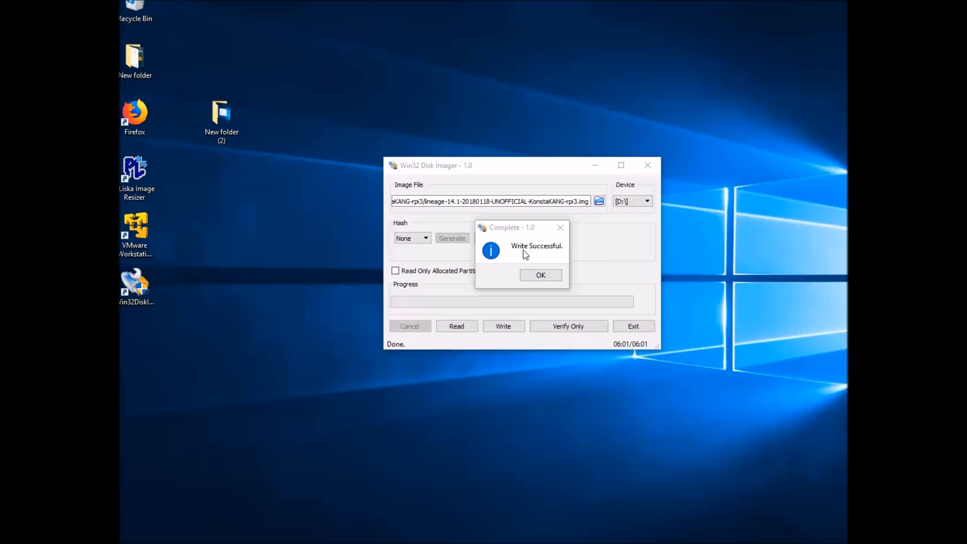
mouse_move(649, 242)
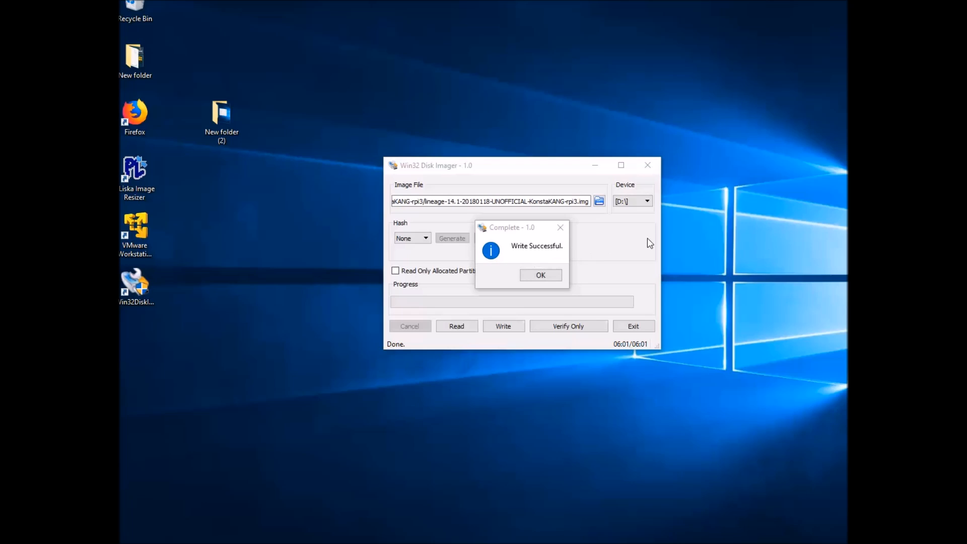
mouse_move(610, 260)
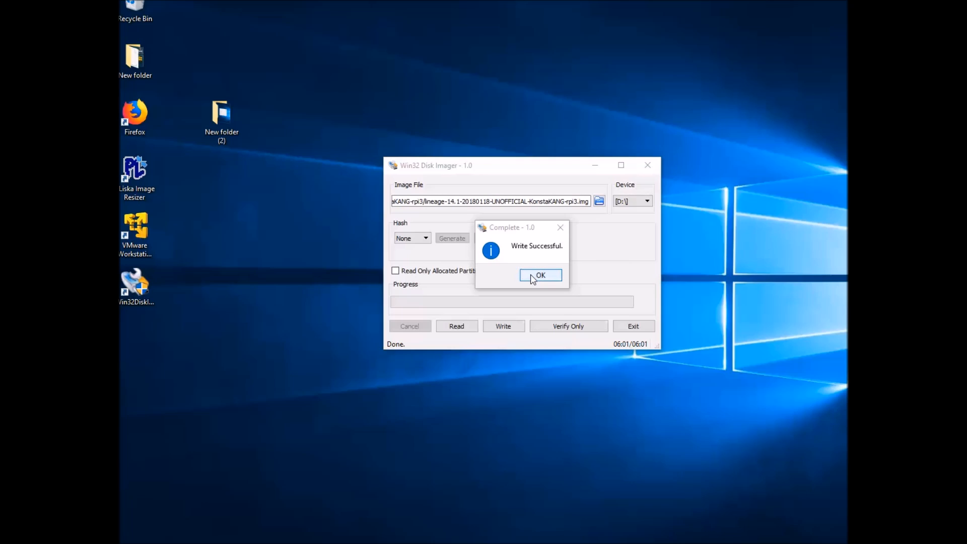
- Click OK on the 'Write Successful' message box
click(540, 275)
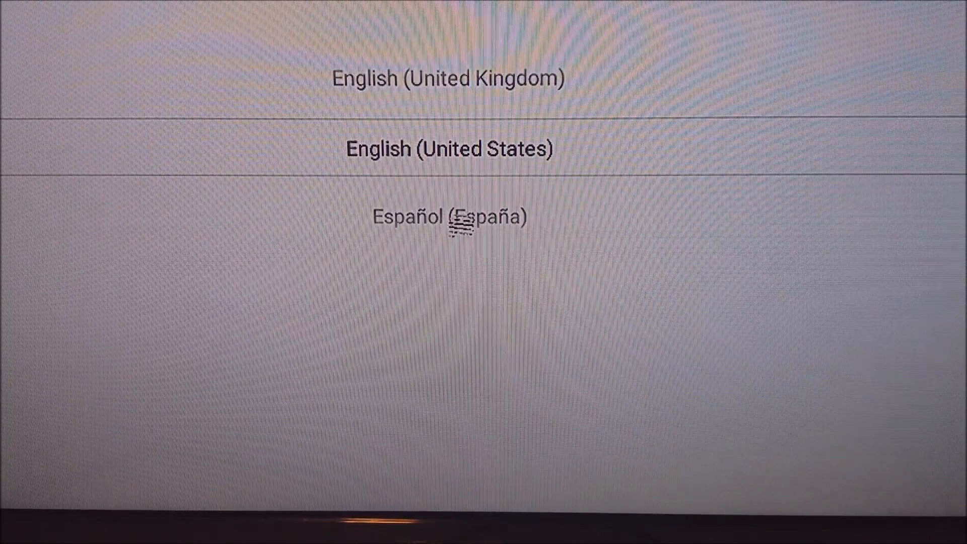
mouse_move(816, 231)
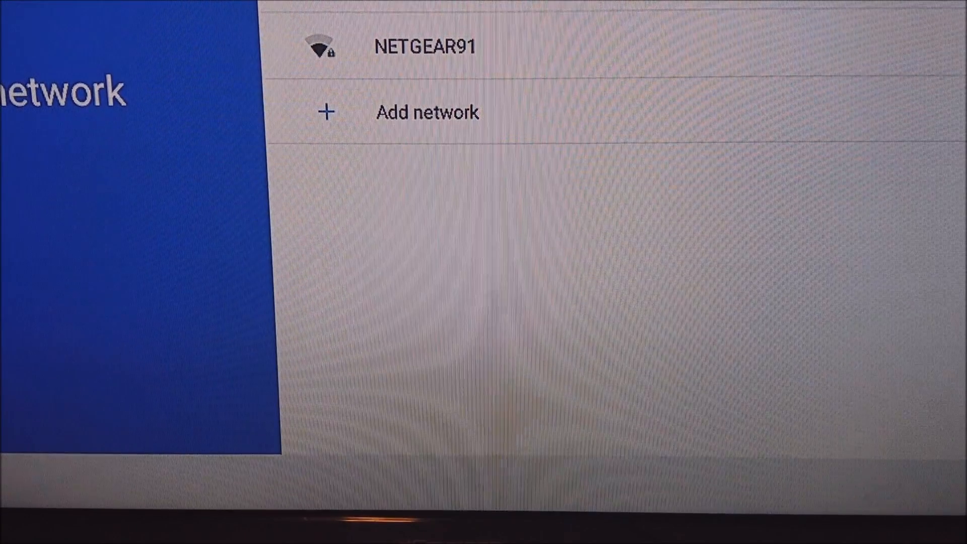
- Pick a Wi-Fi network to join on the setup Wi-Fi screen
click(429, 45)
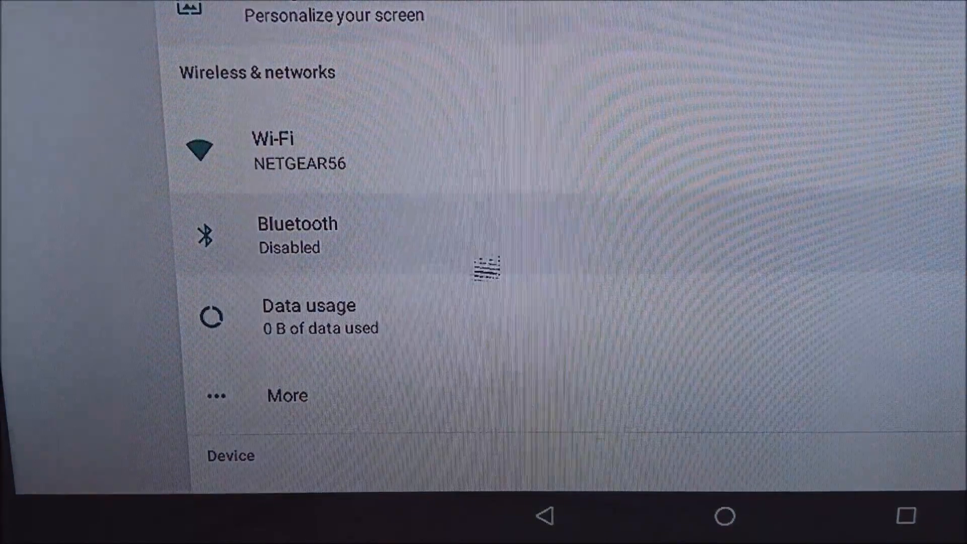
- Open About tablet to confirm Android 7.1.2 and LineageOS 14.1-20180118-UNOFFICIAL-KonstaKANG-rpi3
scroll(down, 3)
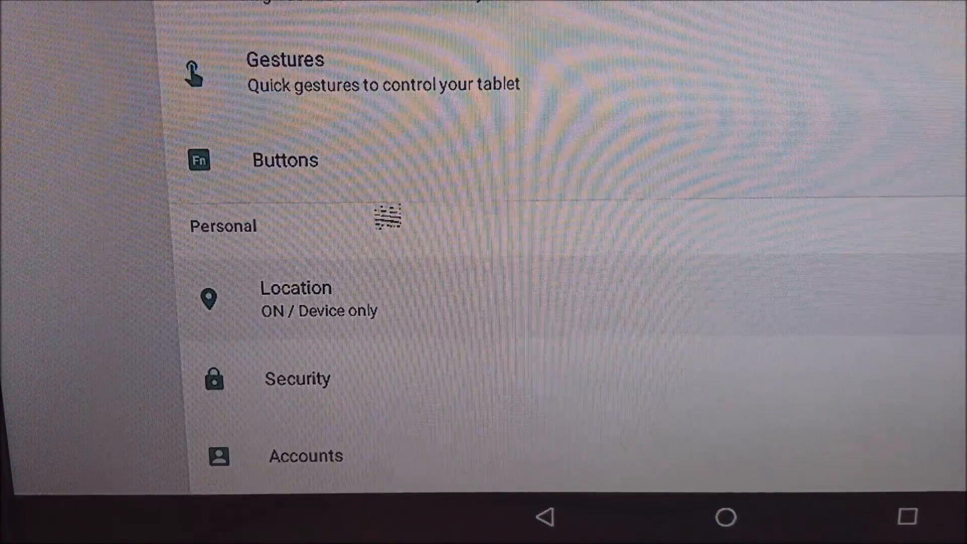
scroll(down, 3)
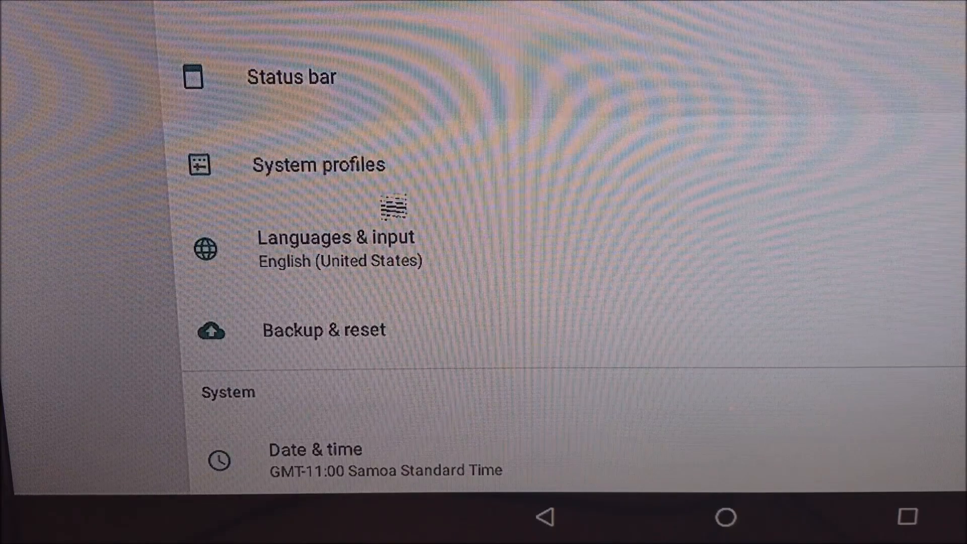
scroll(down, 3)
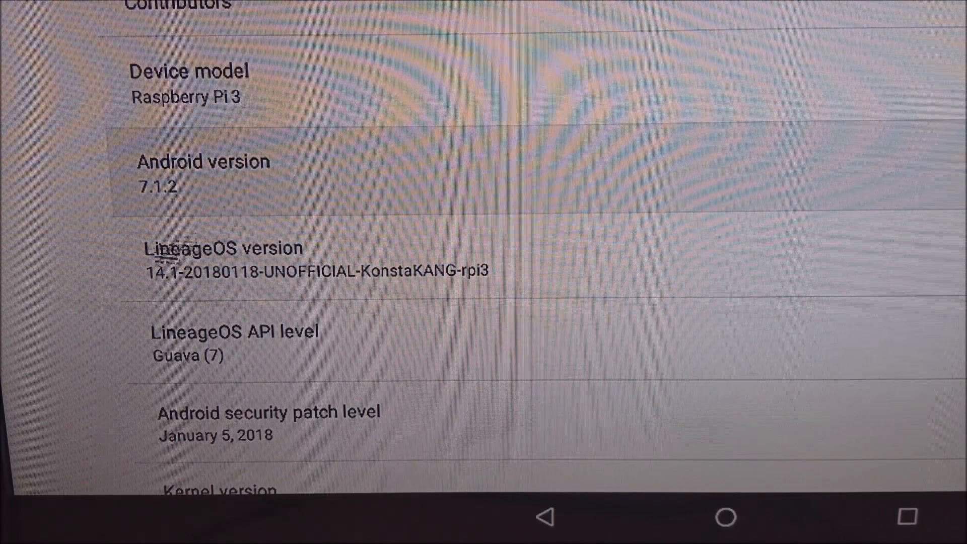
click(218, 261)
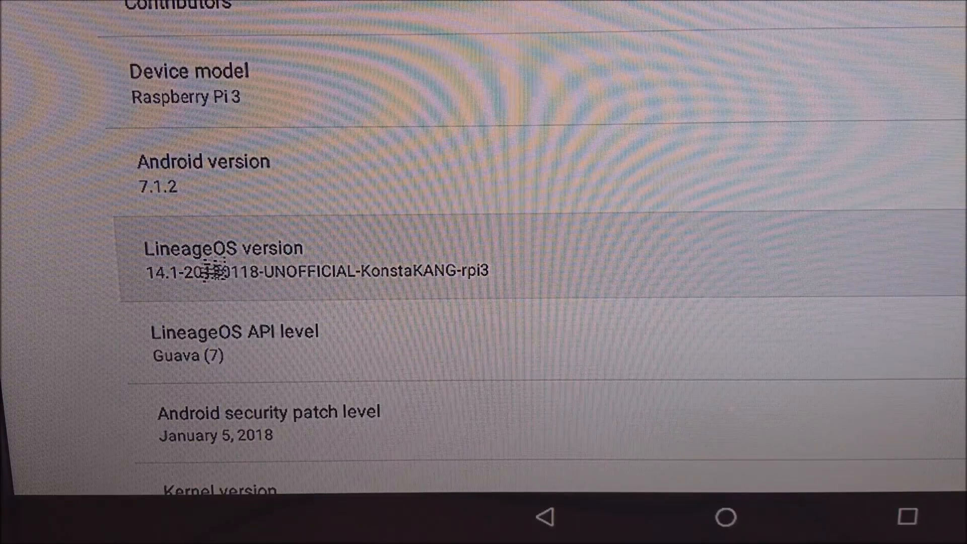